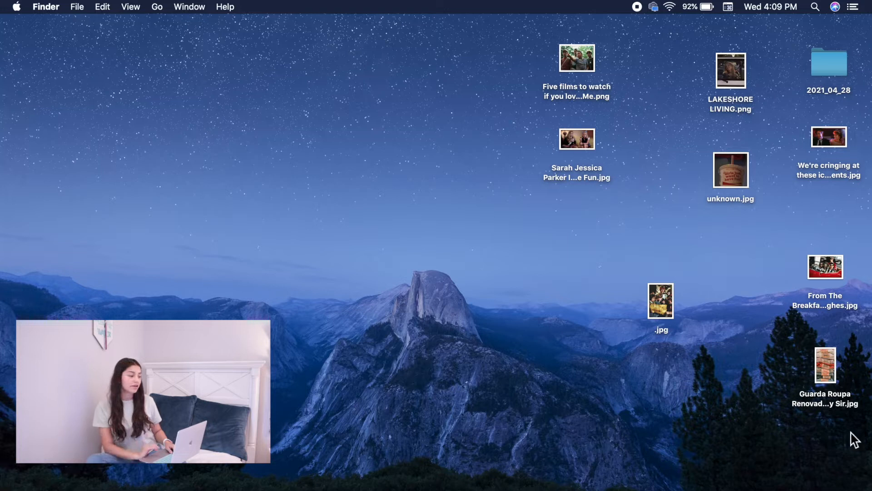
click(130, 7)
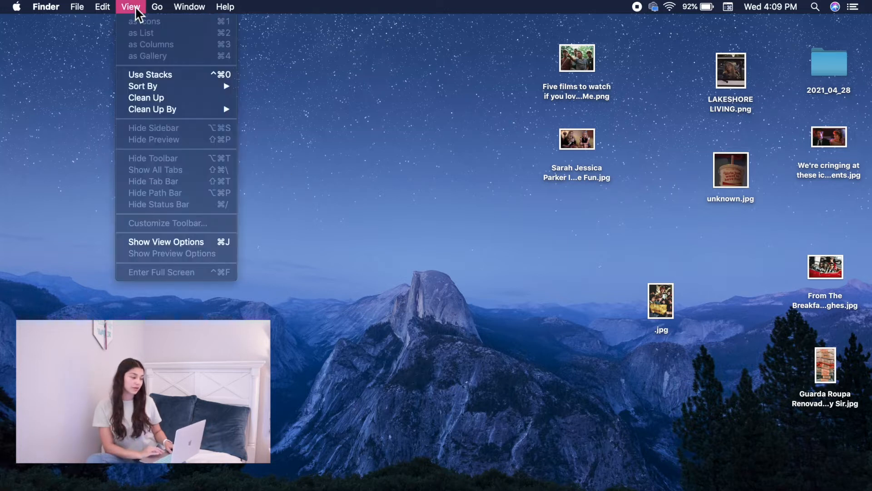
mouse_move(188, 249)
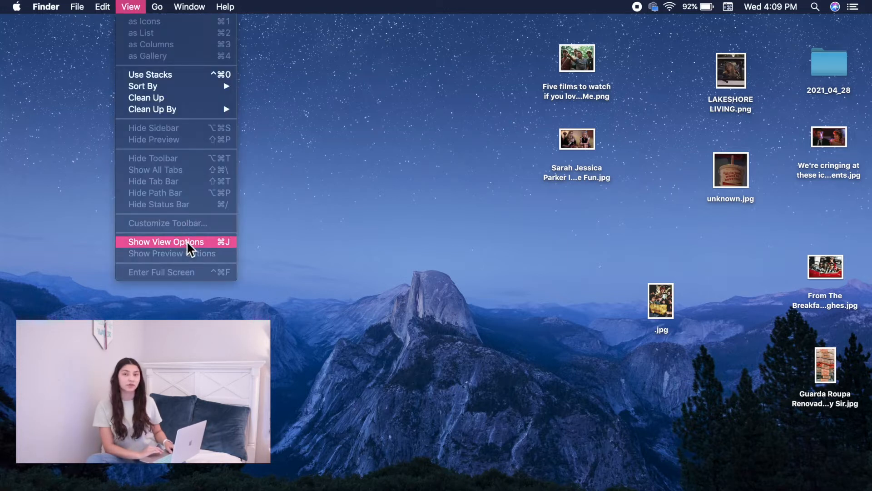
click(165, 241)
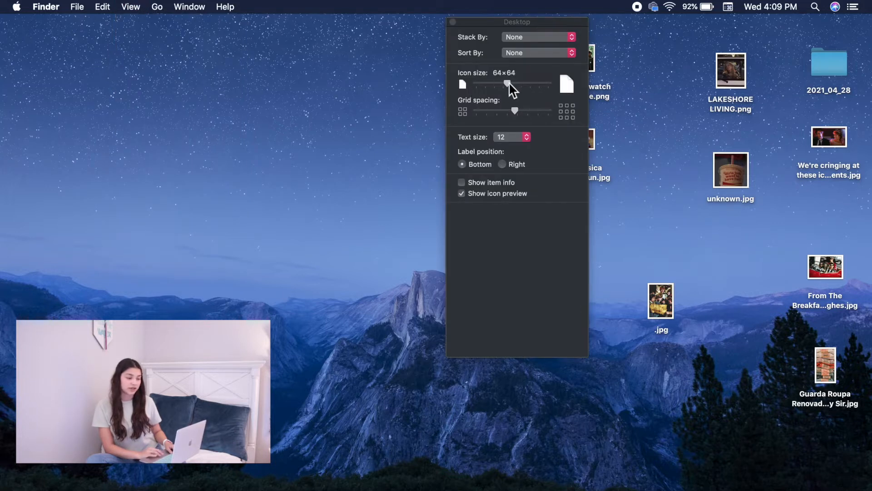
drag(506, 84, 530, 84)
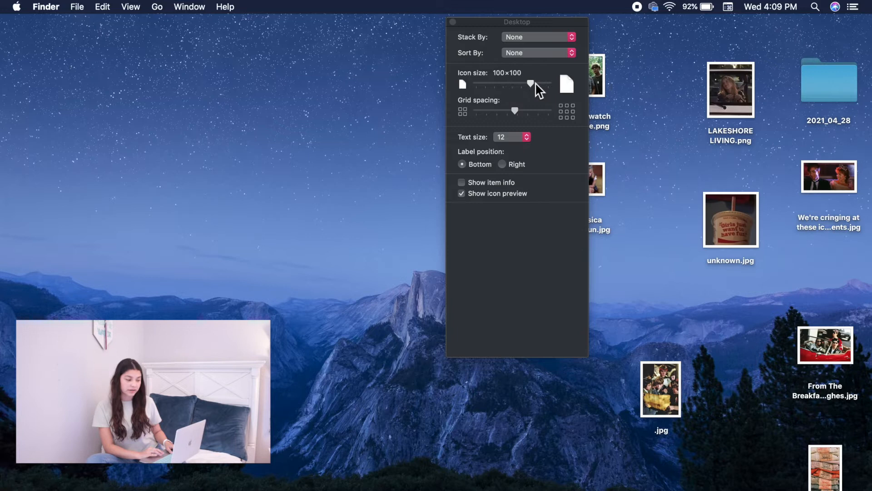
drag(530, 83, 490, 84)
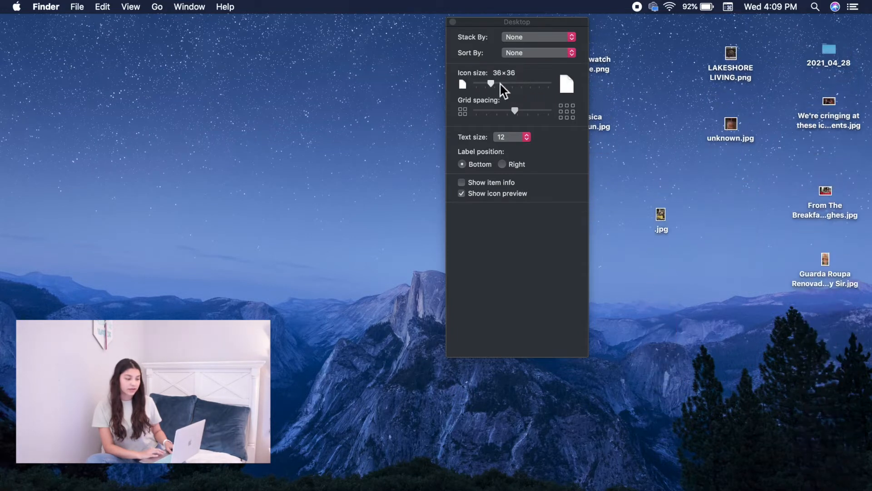
drag(490, 84, 497, 83)
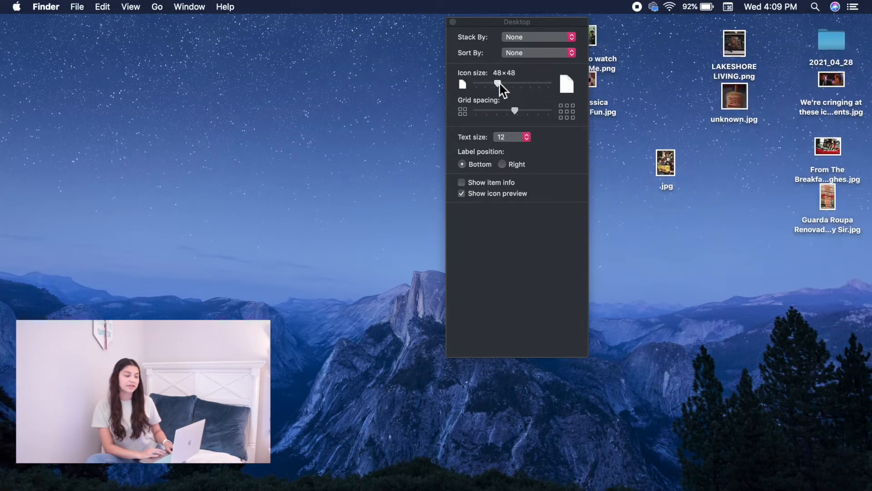
drag(496, 84, 507, 83)
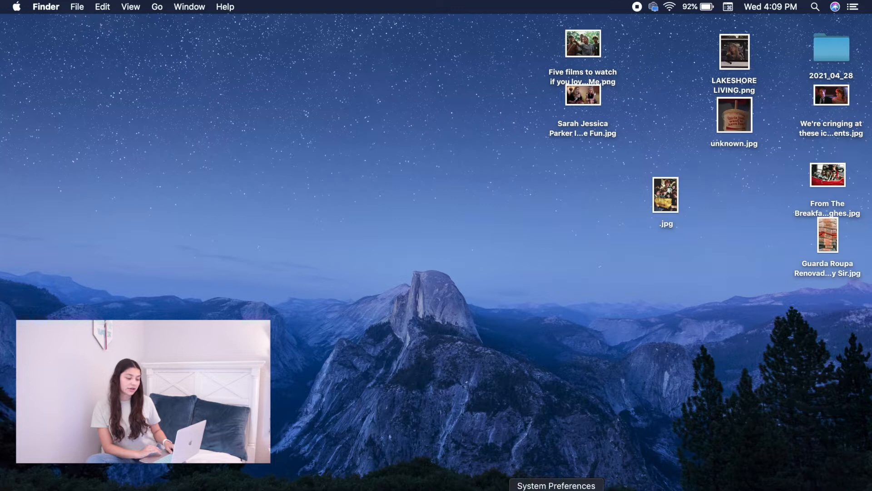
- Search 'curs' in System Preferences, enlarge the cursor, then return it near Normal
click(556, 484)
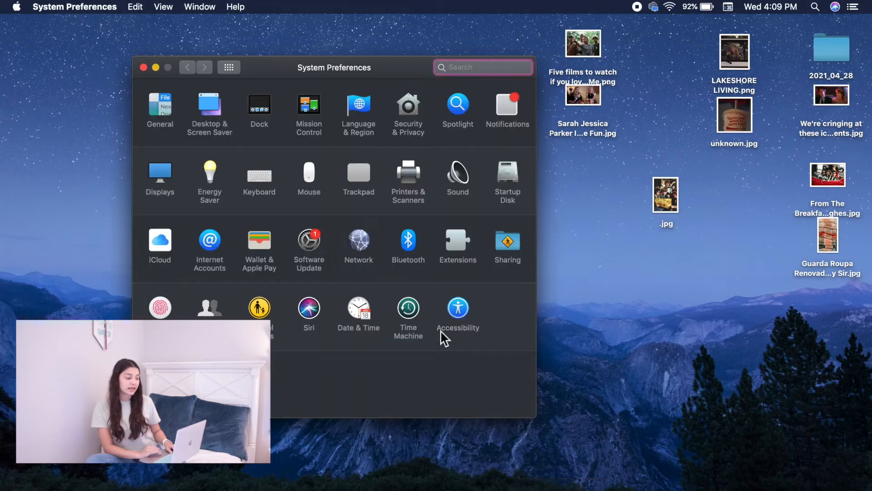
text(curs)
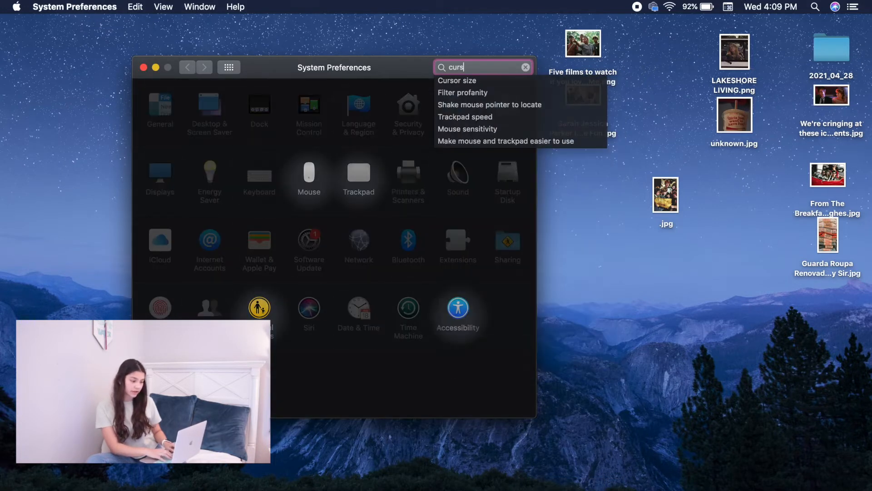
click(481, 87)
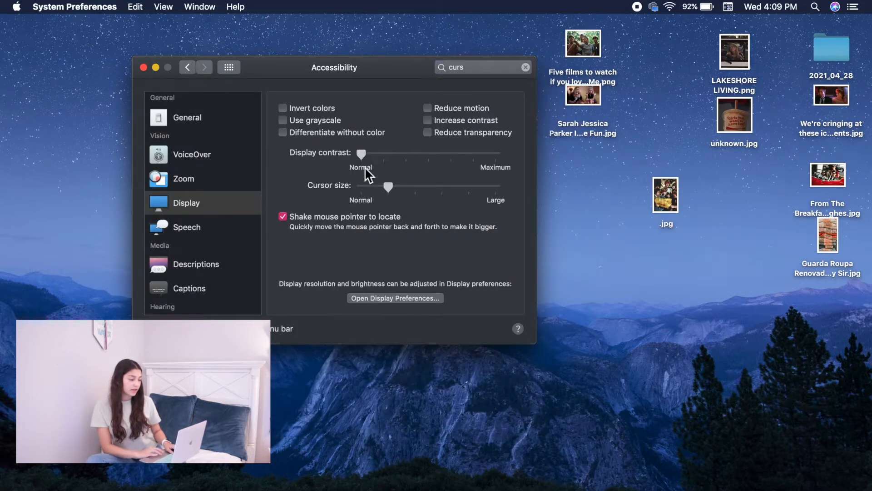
drag(388, 187, 461, 187)
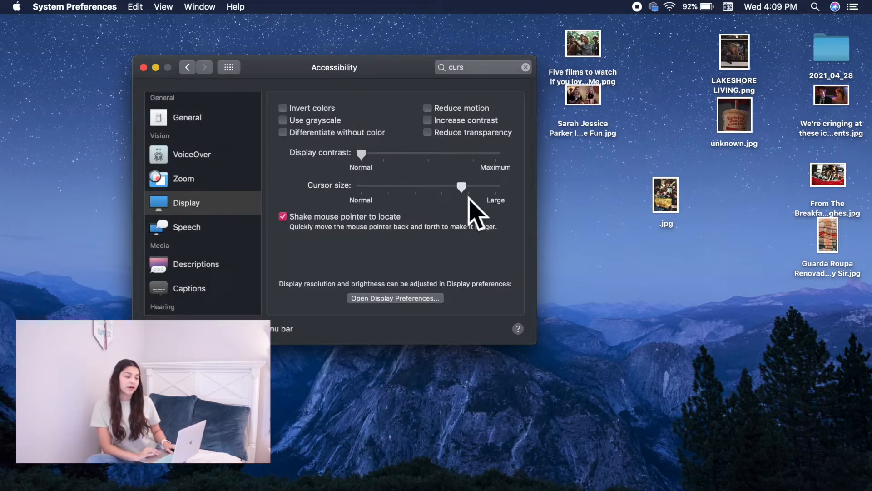
drag(461, 186, 369, 186)
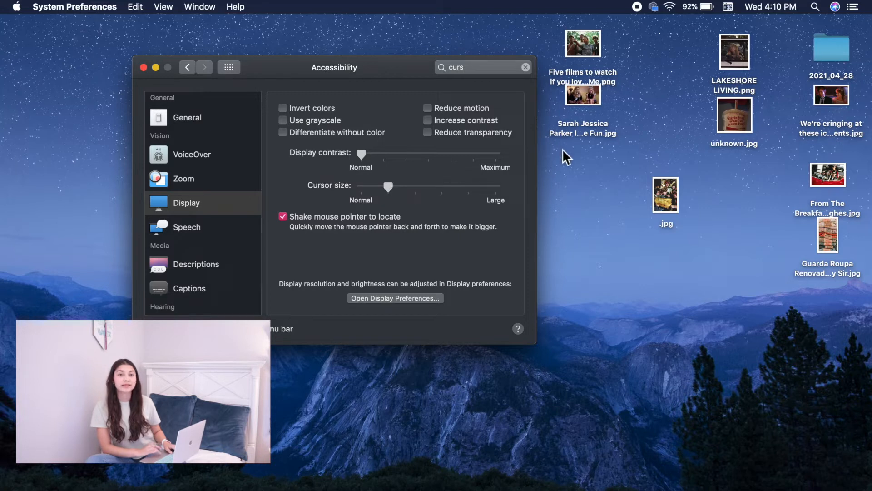
mouse_move(455, 255)
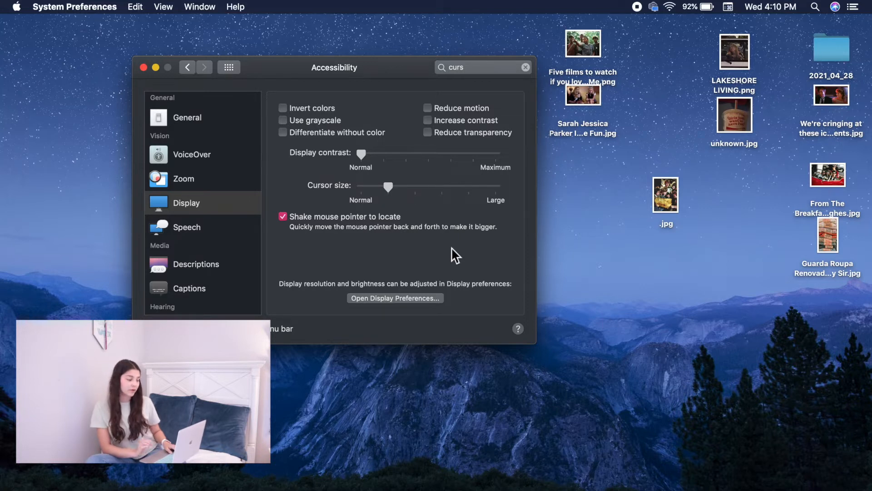
mouse_move(146, 77)
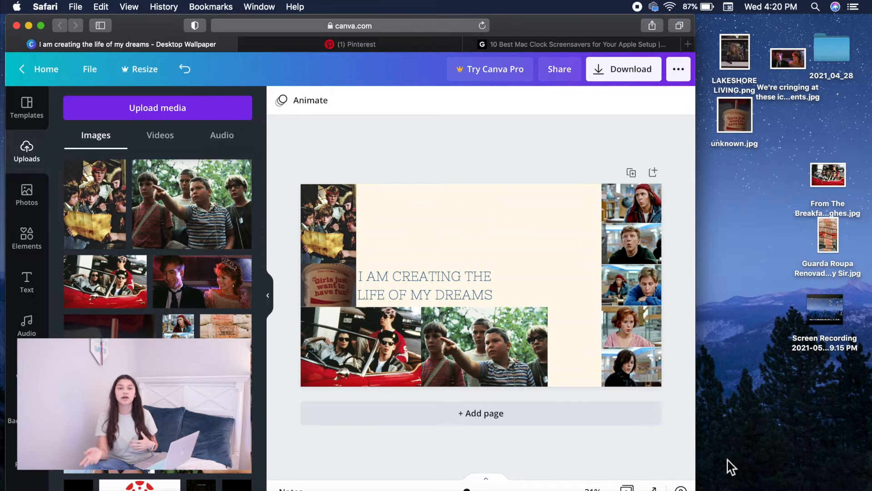
- Review the 80s movie collage wallpaper page by selecting and deselecting it
click(550, 332)
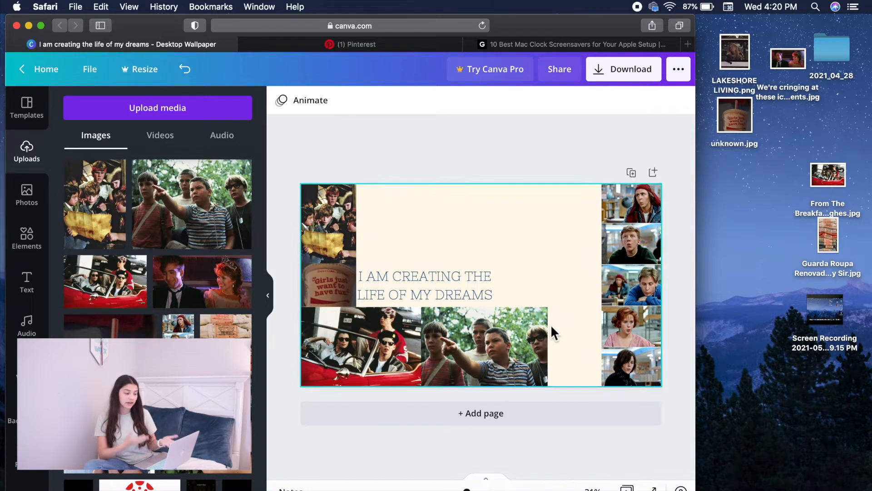
click(632, 284)
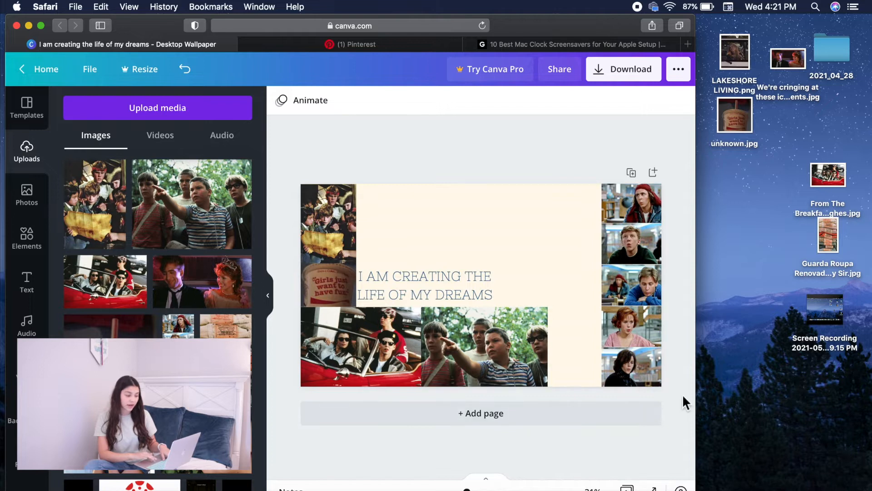
click(425, 284)
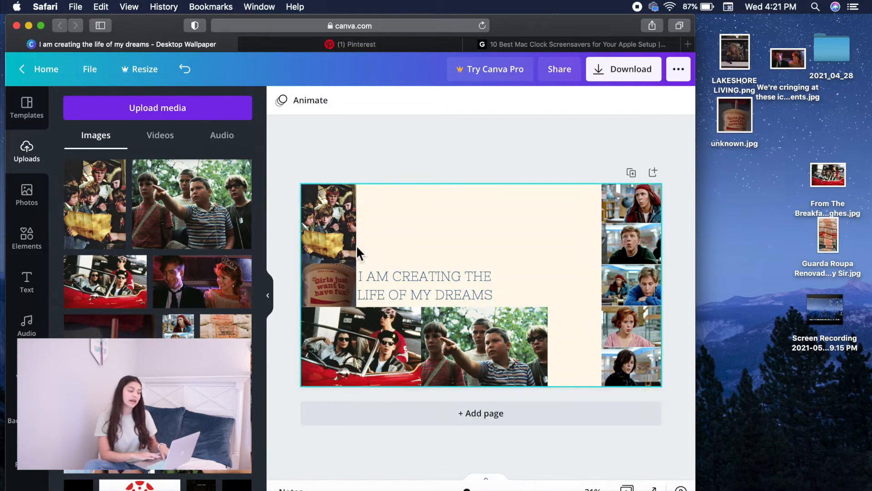
click(328, 272)
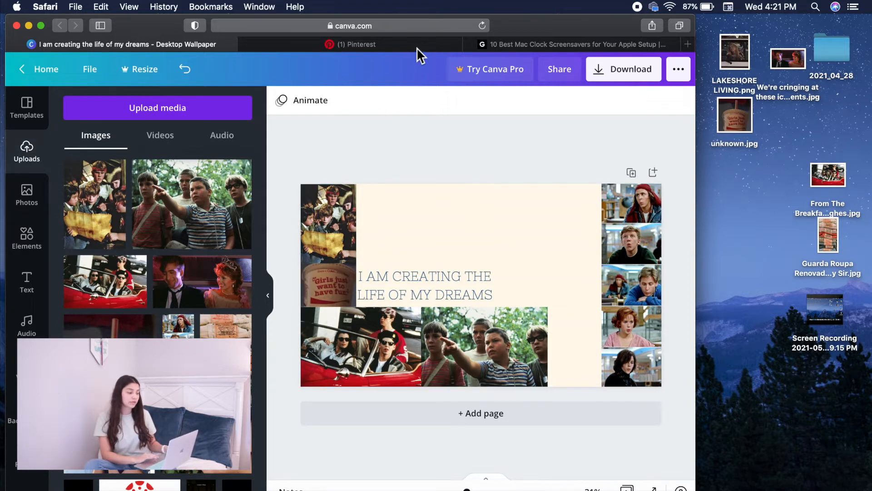
- Download the Girls Just Wanna Have Fun still from its Pinterest pin and check downloads
click(357, 44)
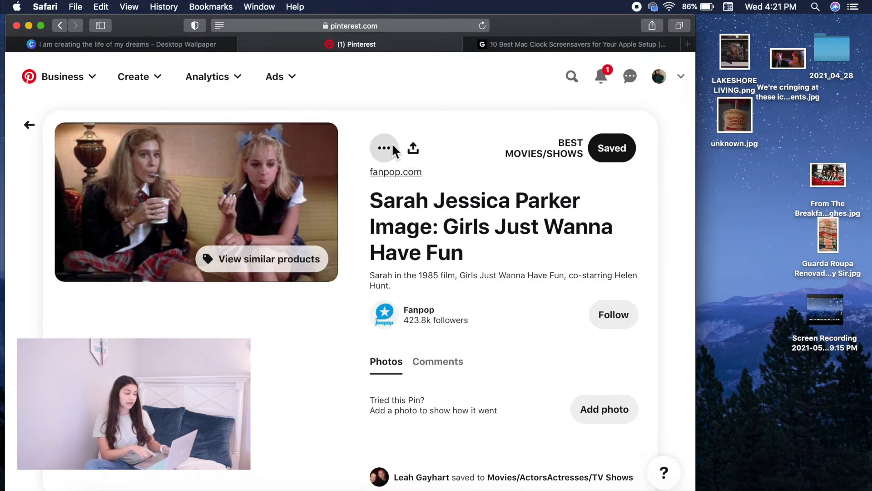
click(383, 148)
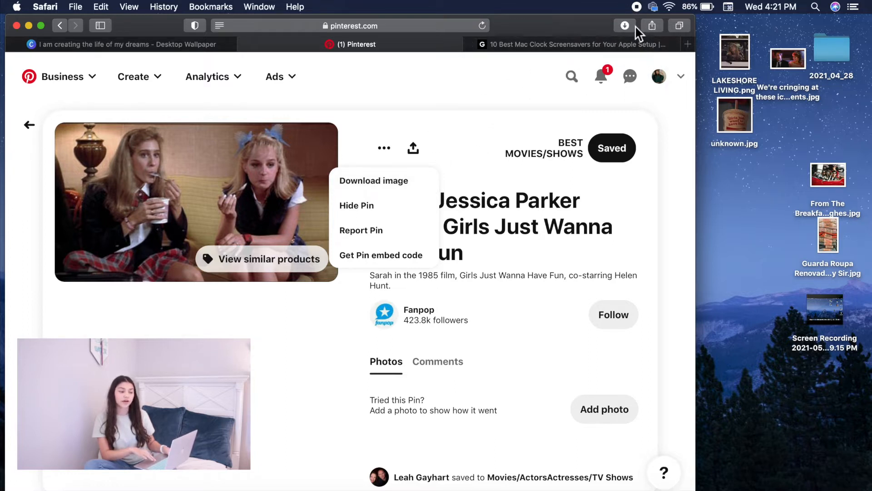
mouse_move(624, 25)
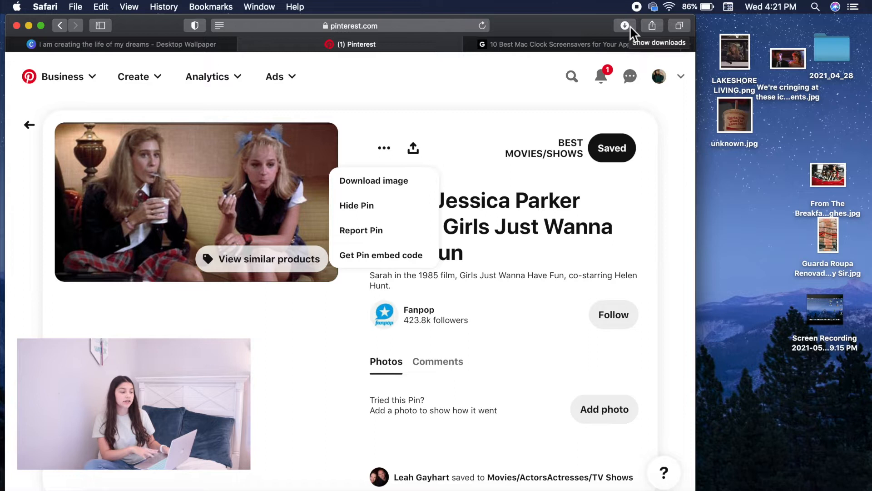
click(624, 25)
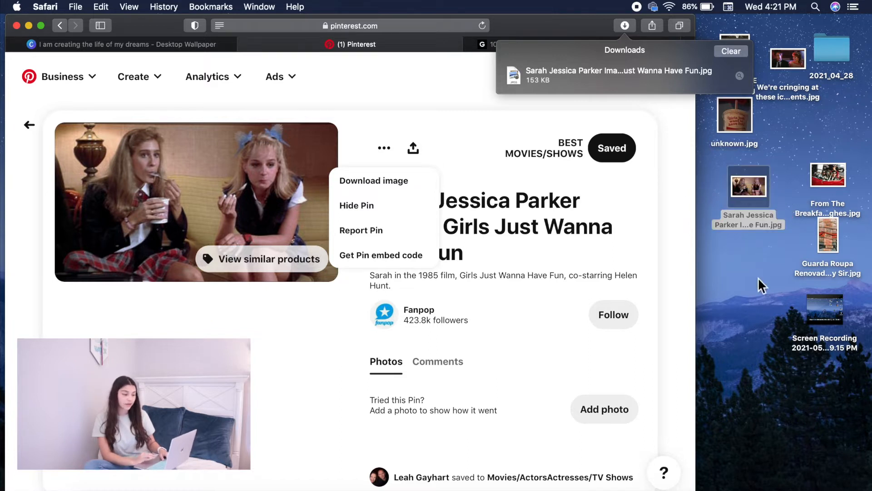
click(748, 188)
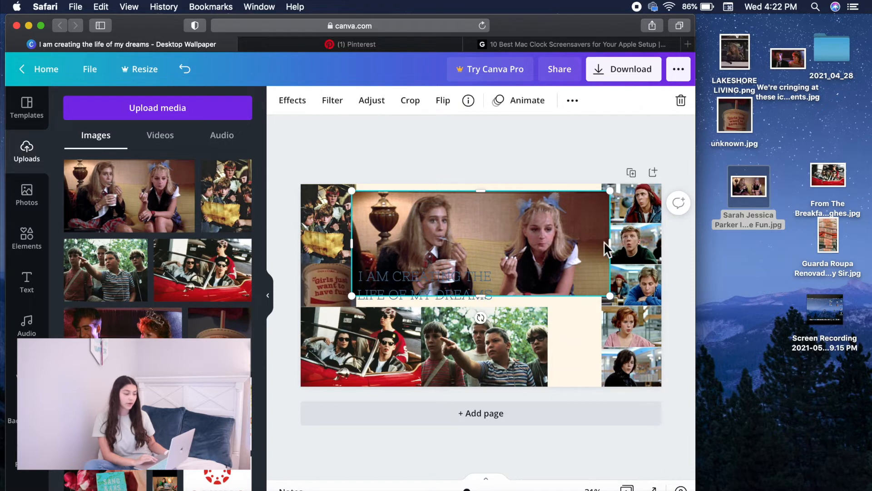
- Shrink the newly added Girls Just Wanna Have Fun still by dragging its corner handle
drag(609, 242, 554, 242)
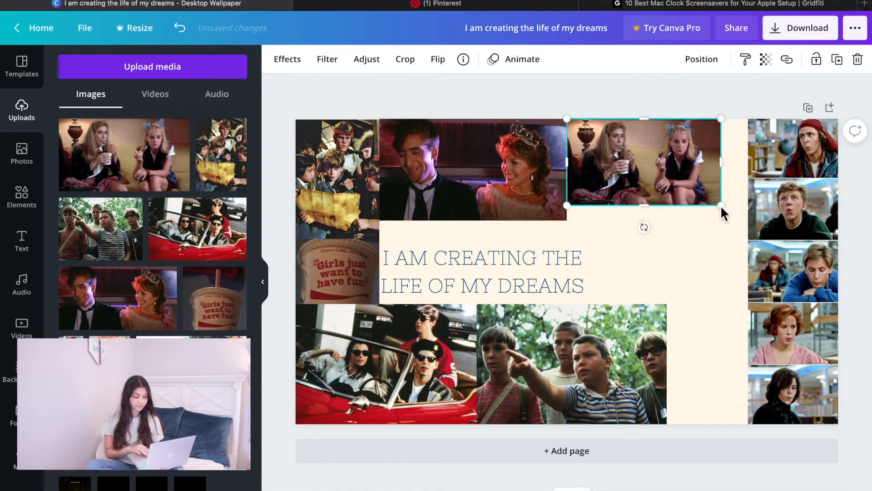
- Place the MTV logo beside the text, which now includes <3
click(481, 272)
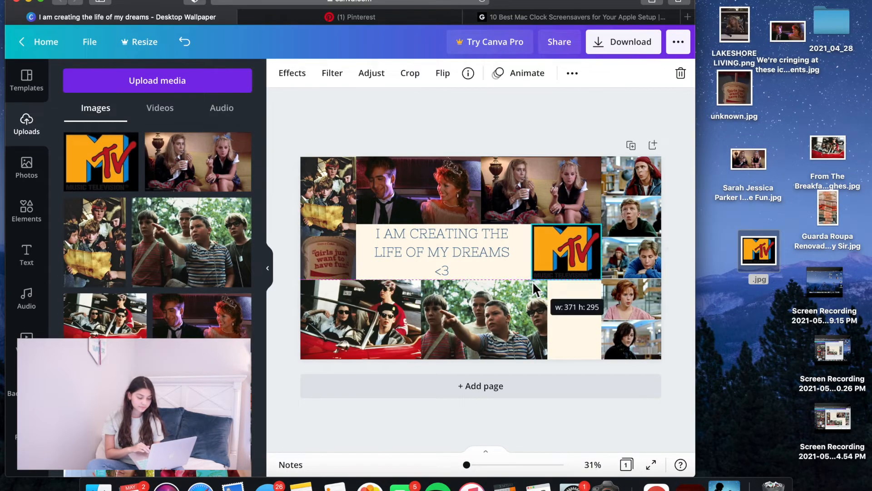
click(631, 42)
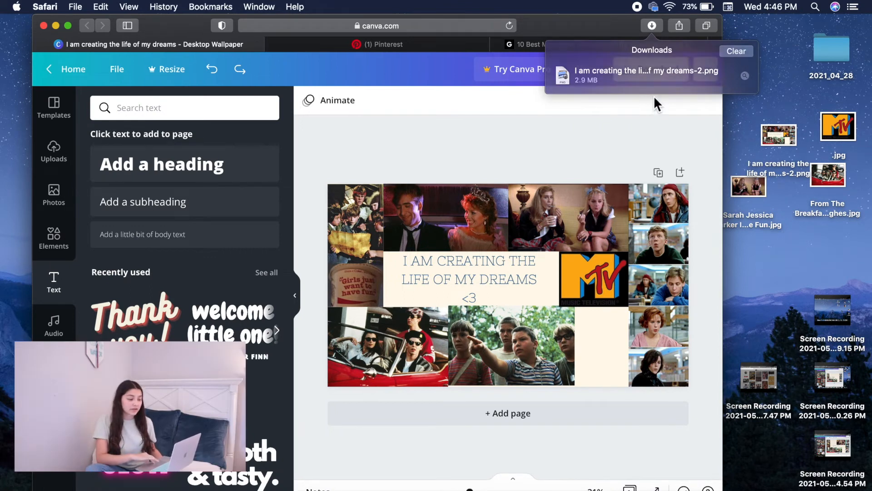
- Export the collage as a 1920×1080 PNG and confirm it in Safari's downloads
click(650, 69)
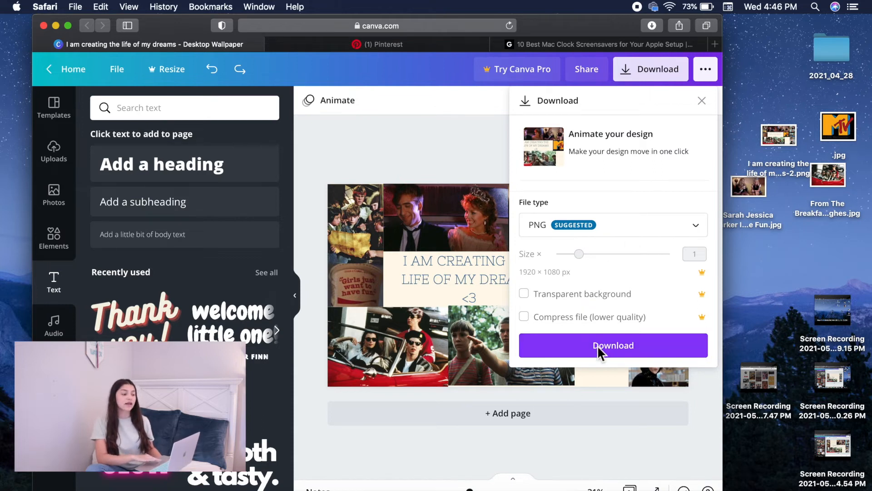
click(613, 345)
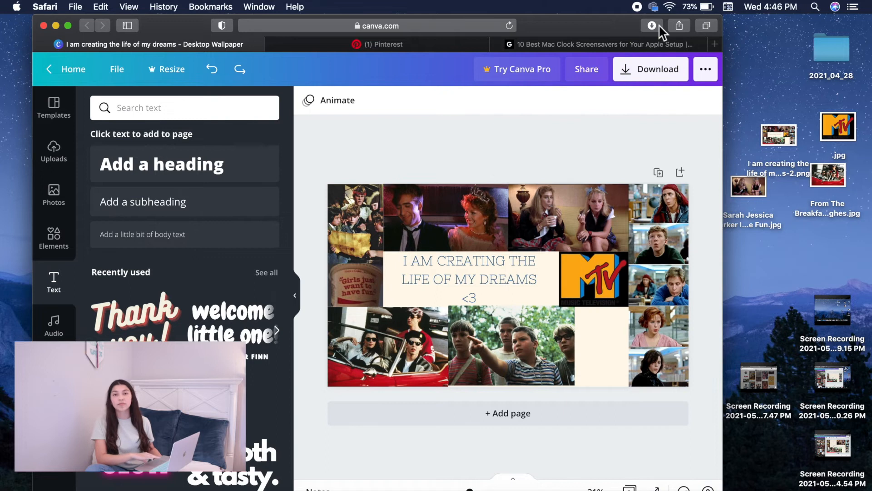
click(651, 26)
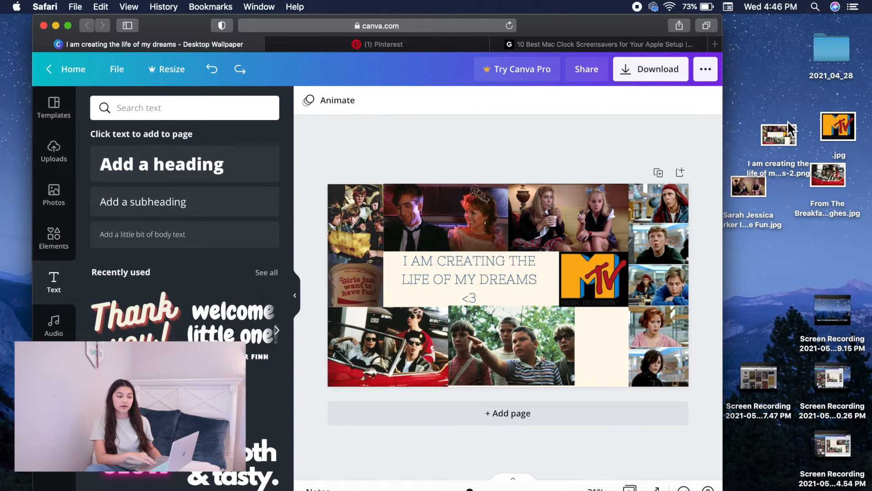
mouse_move(766, 203)
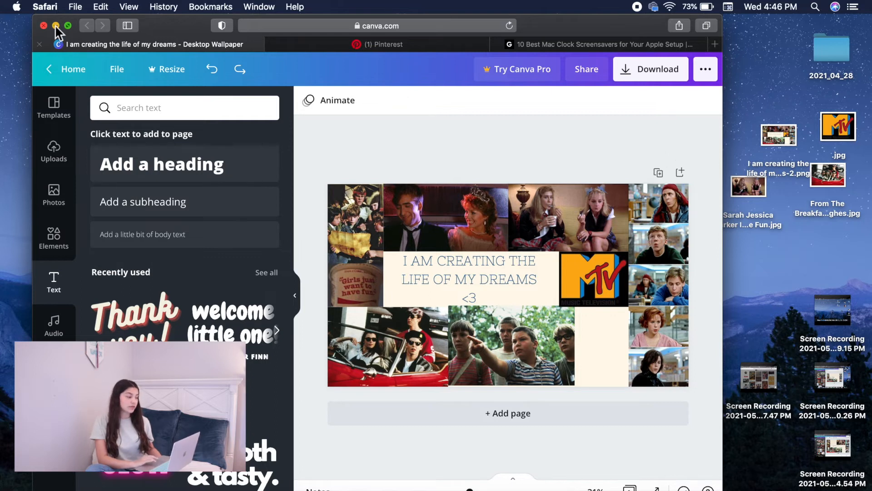
- Close Safari, trash the leftover movie-still images, and select the dreams collage PNG
click(44, 25)
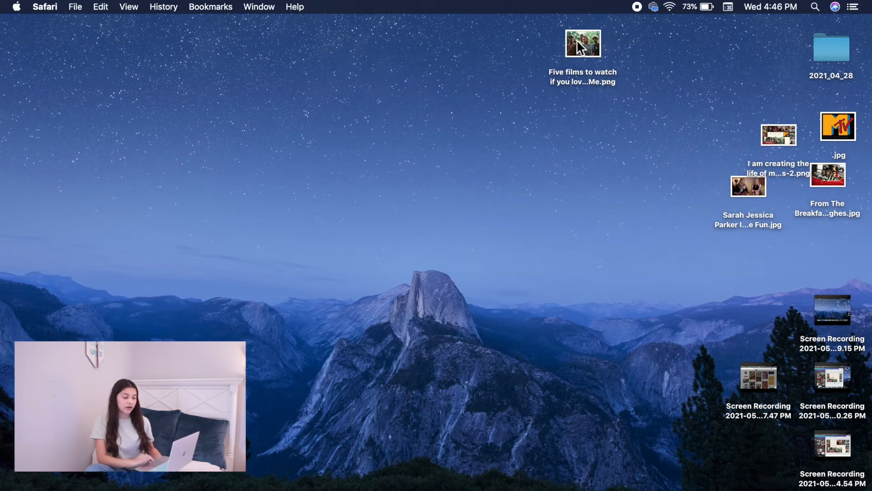
drag(583, 44, 689, 451)
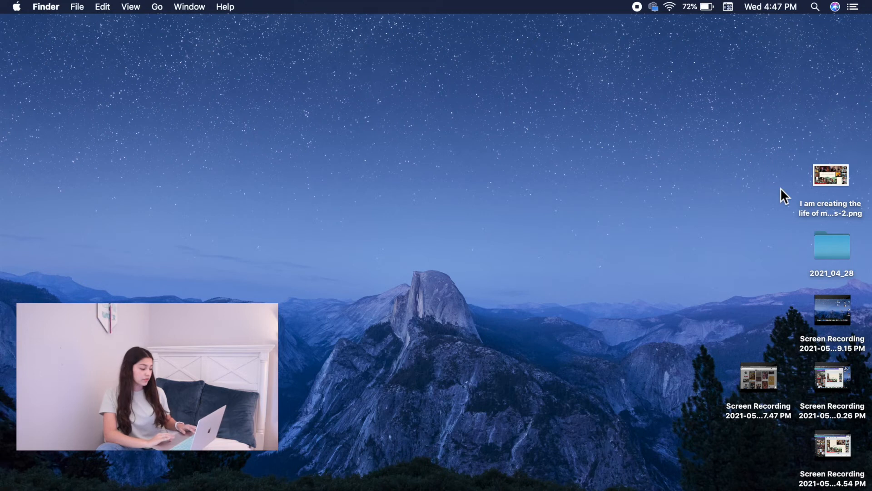
click(830, 175)
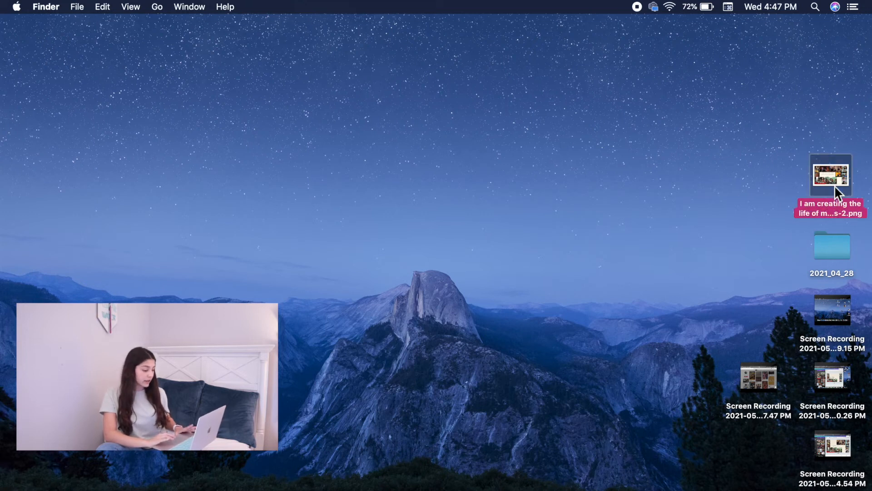
- Set the dreams collage PNG as the desktop picture from its right-click menu
right_click(831, 176)
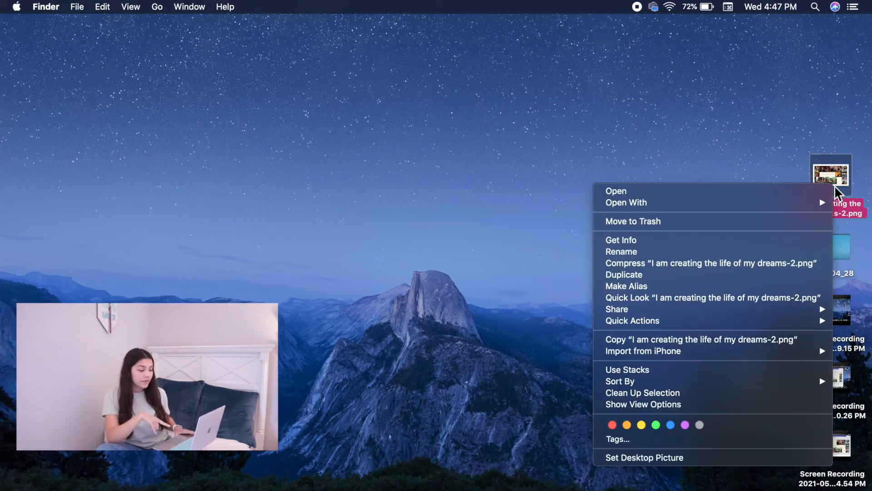
mouse_move(706, 464)
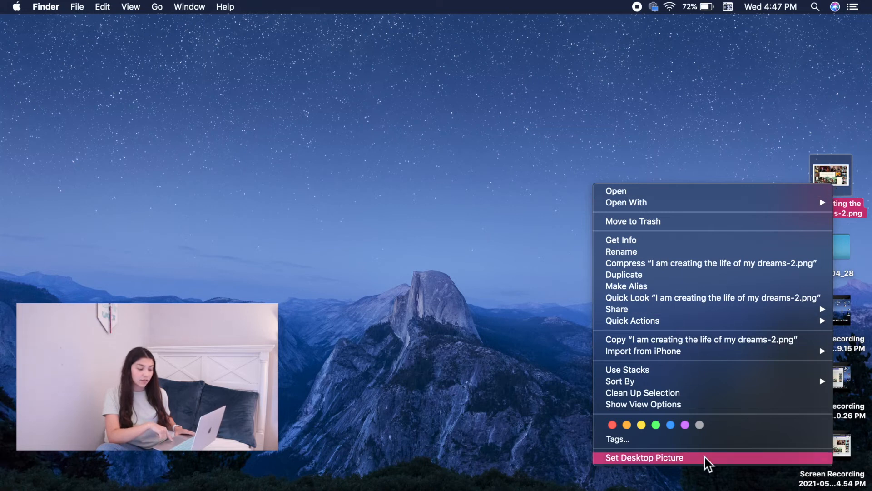
click(644, 457)
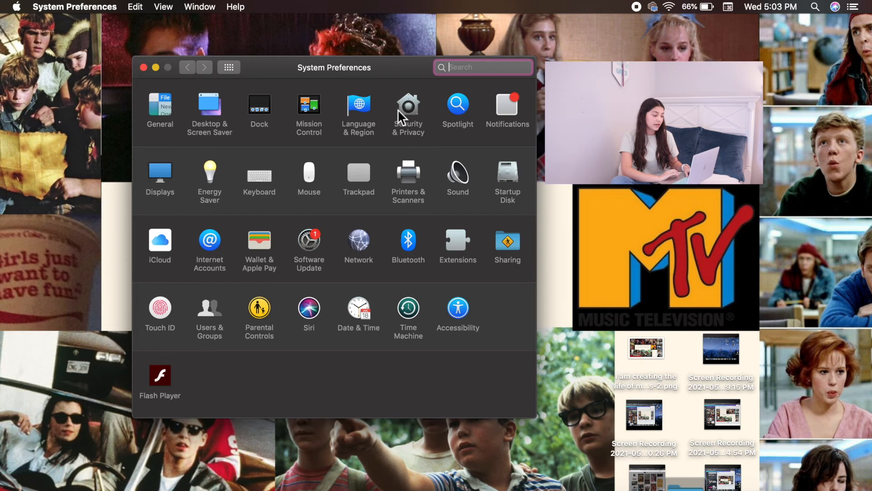
- Unlock Security & Privacy and enable 'Show a message when the screen is locked'
click(408, 109)
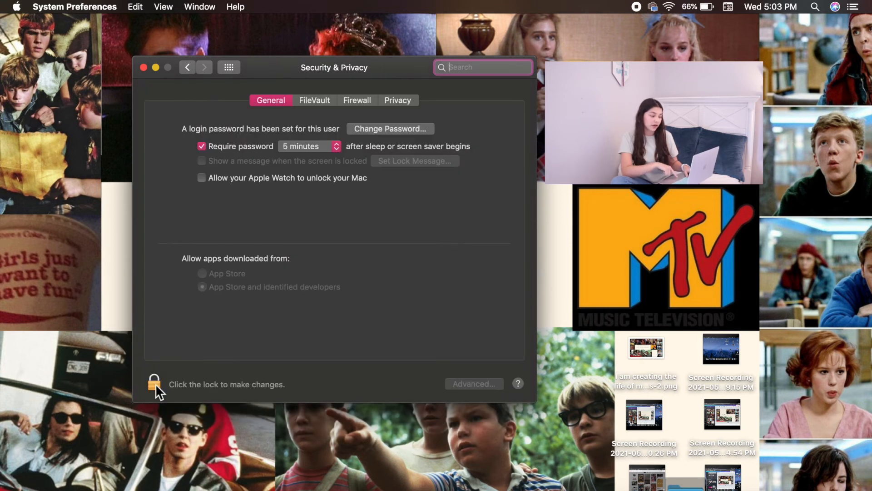
click(155, 384)
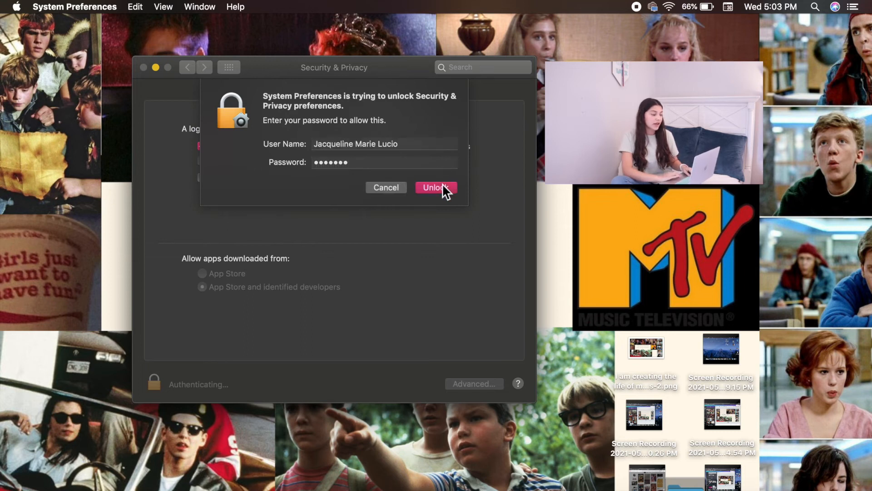
click(436, 188)
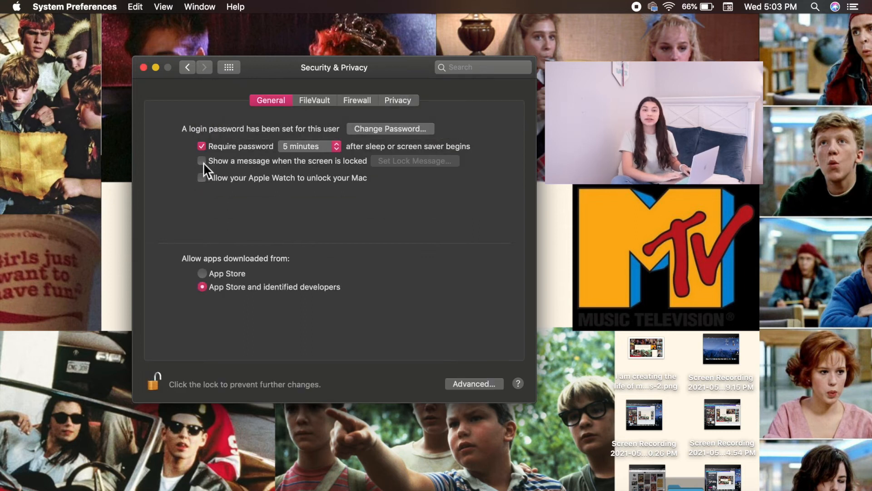
click(201, 161)
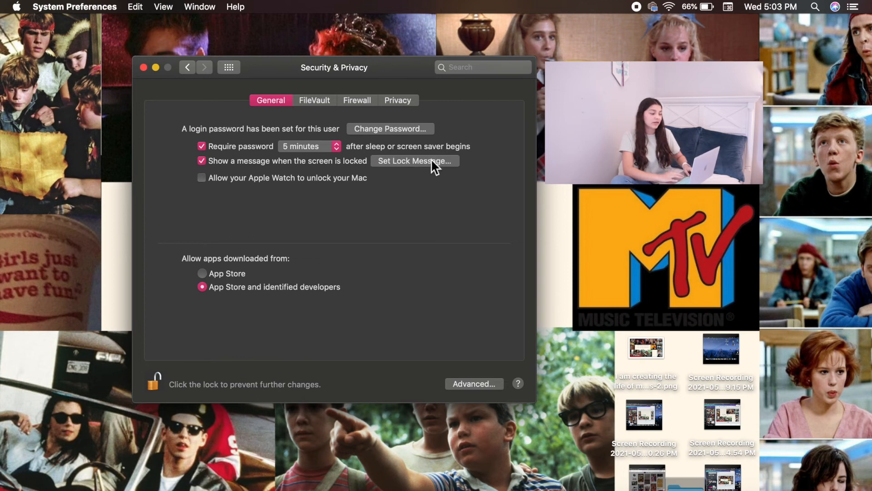
click(414, 160)
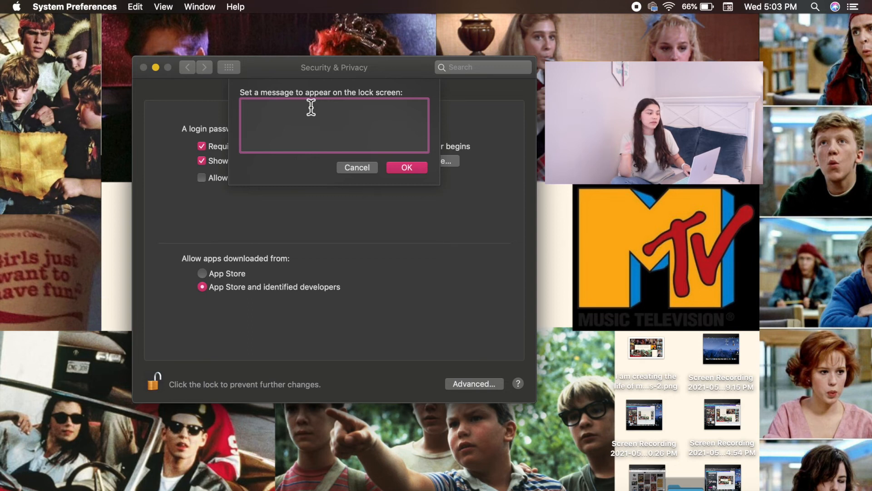
- Enter 'Make today a productive day' as the lock message, confirm, and padlock Security & Privacy
text(A)
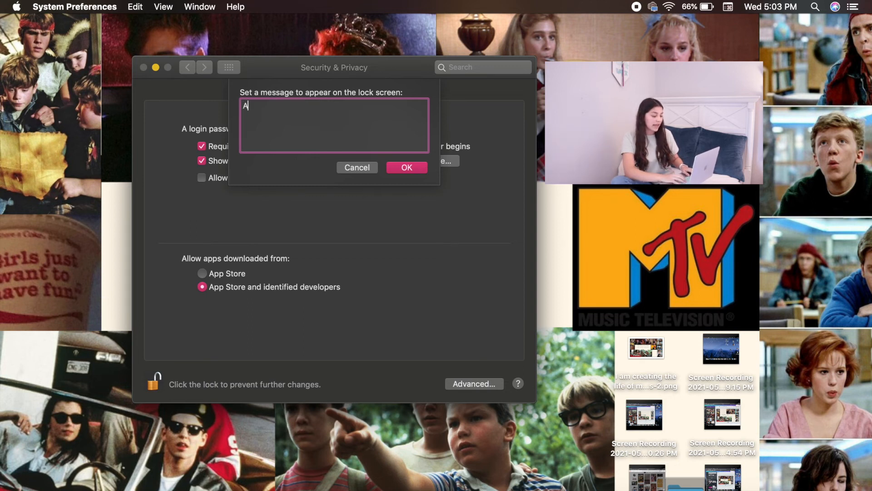
text(Make)
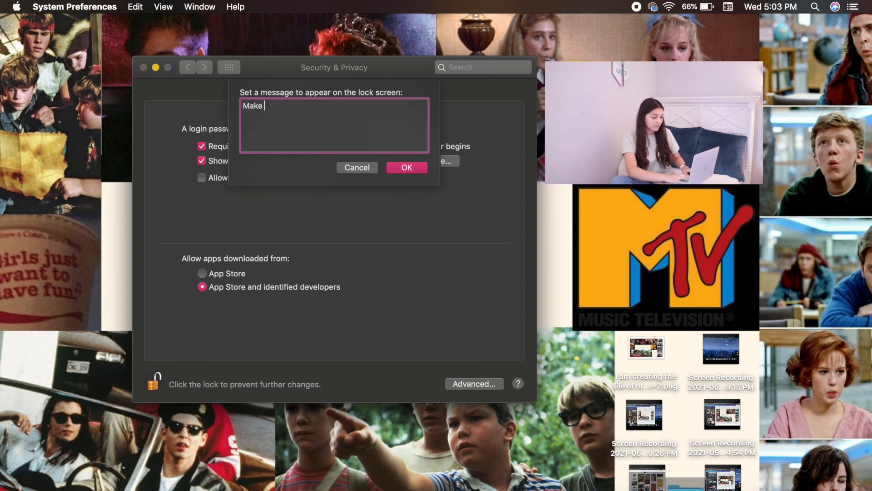
text(today a productive d)
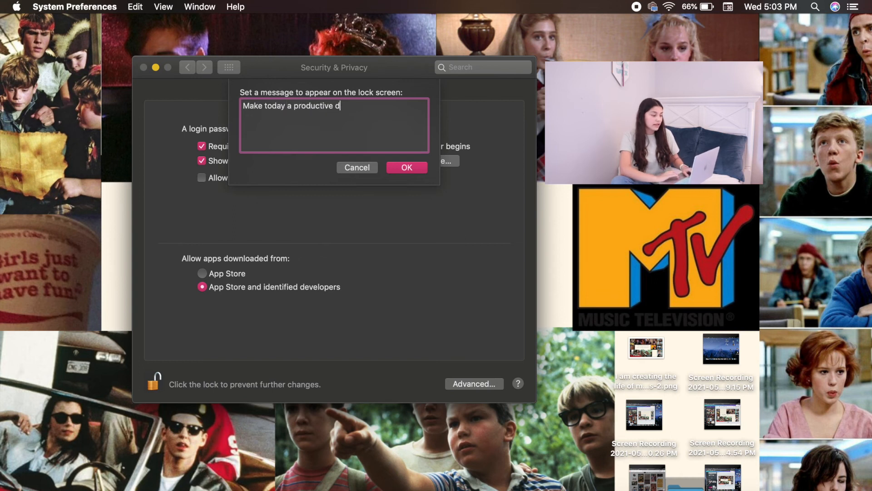
click(406, 167)
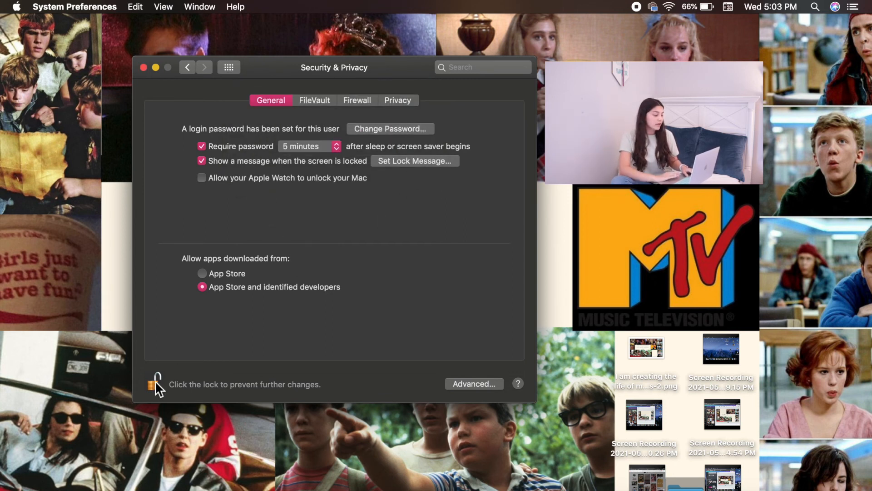
click(155, 384)
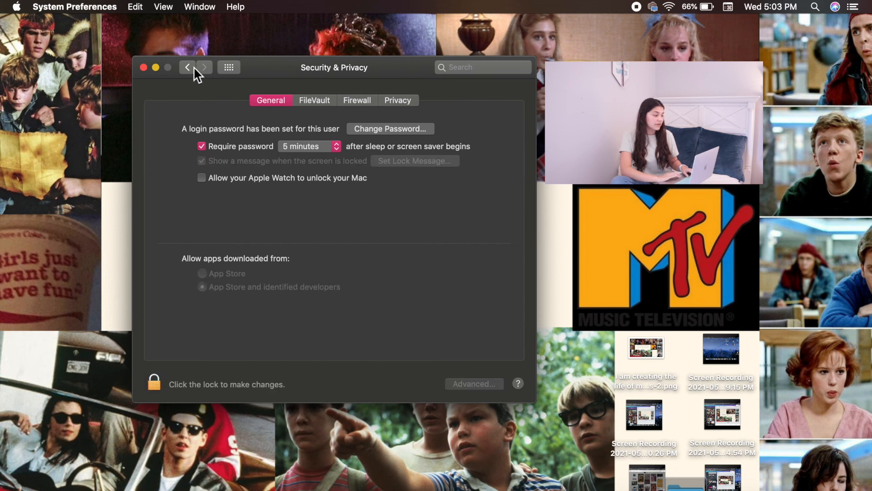
- Lock the Mac from the Apple menu to preview the dreams collage and message
click(17, 7)
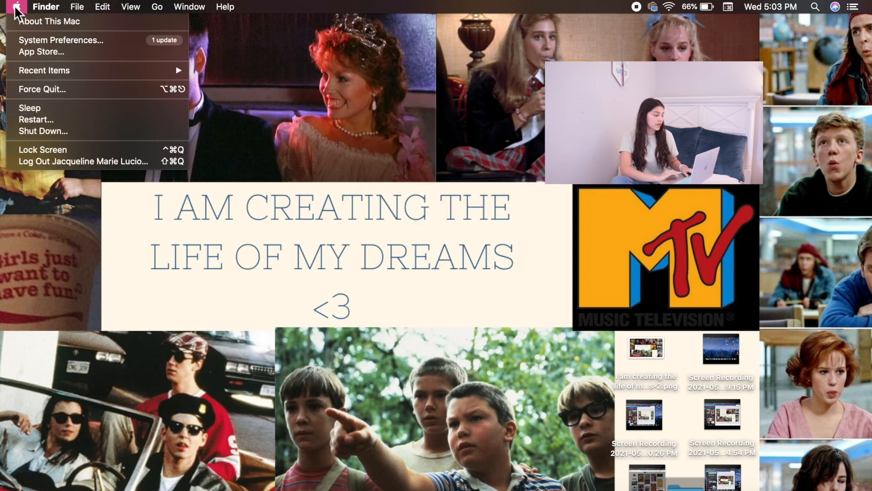
mouse_move(55, 153)
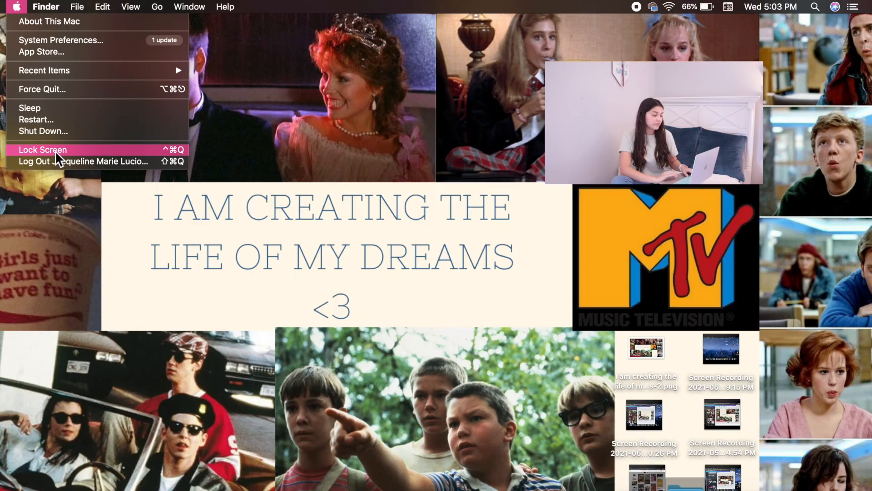
click(42, 149)
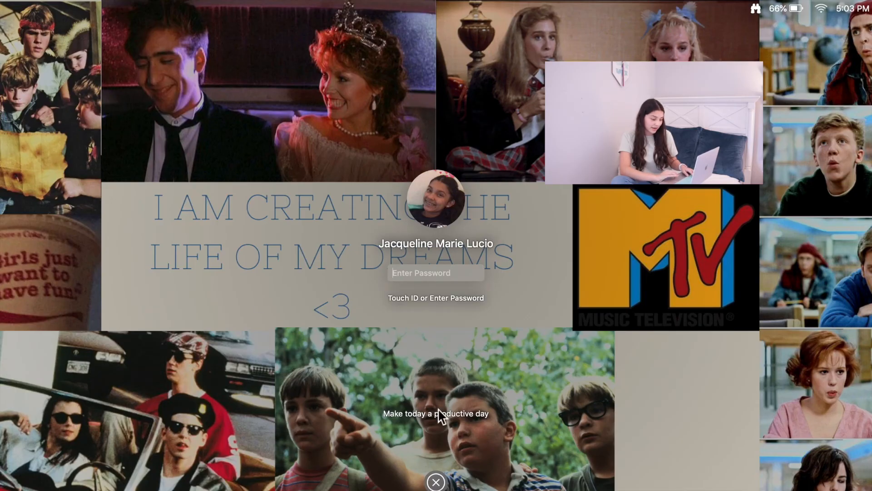
mouse_move(517, 428)
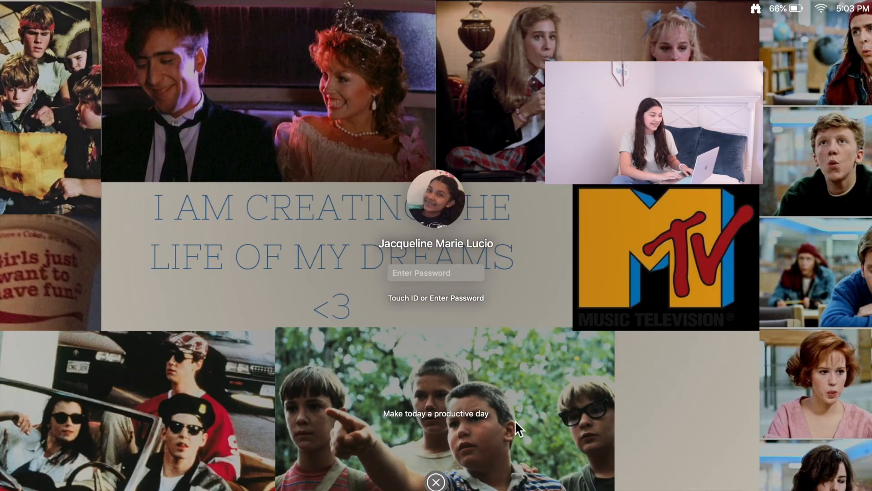
mouse_move(733, 198)
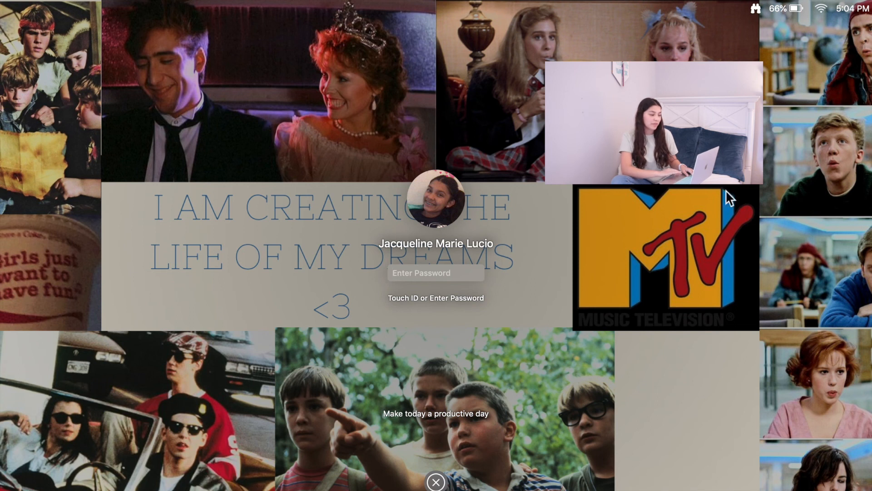